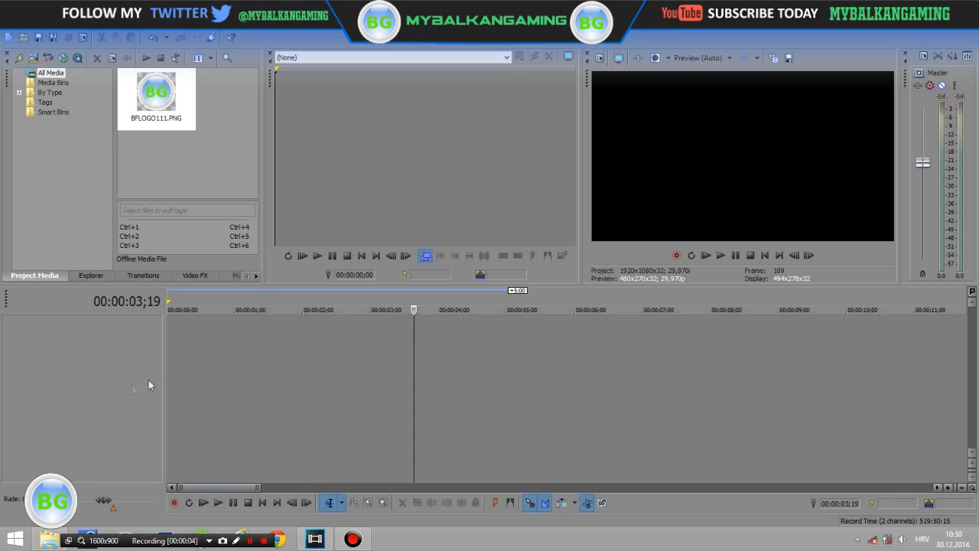
pyautogui.moveTo(126, 389)
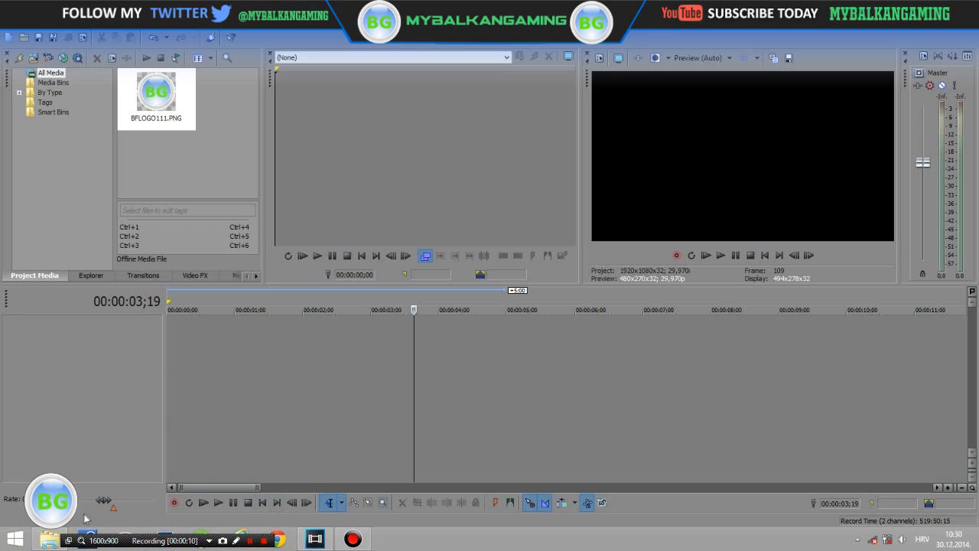
pyautogui.moveTo(181, 122)
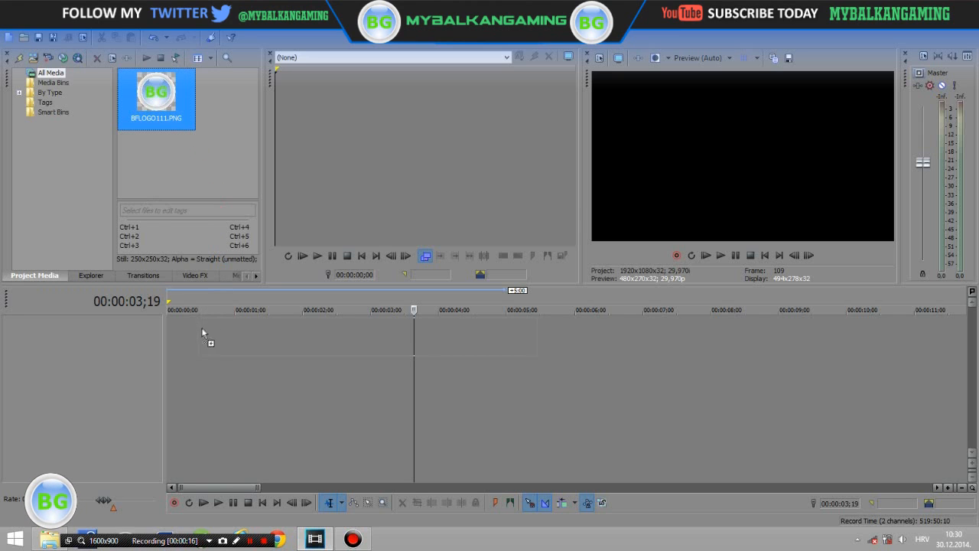
# Place the logo on a video track, duplicate it, and start the copy at 00:00:03;00.
pyautogui.moveTo(157, 98); pyautogui.dragTo(305, 334)
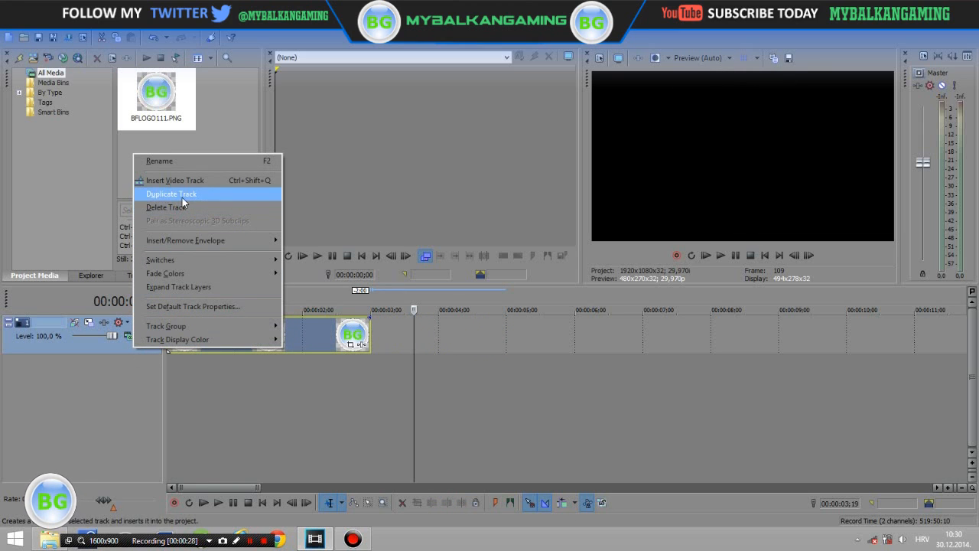
pyautogui.click(170, 193)
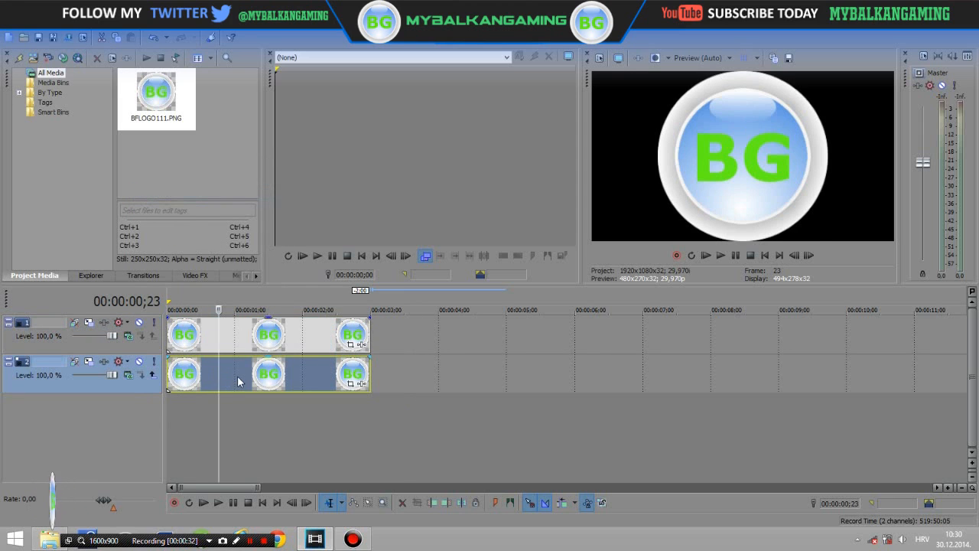
pyautogui.moveTo(267, 373); pyautogui.dragTo(471, 373)
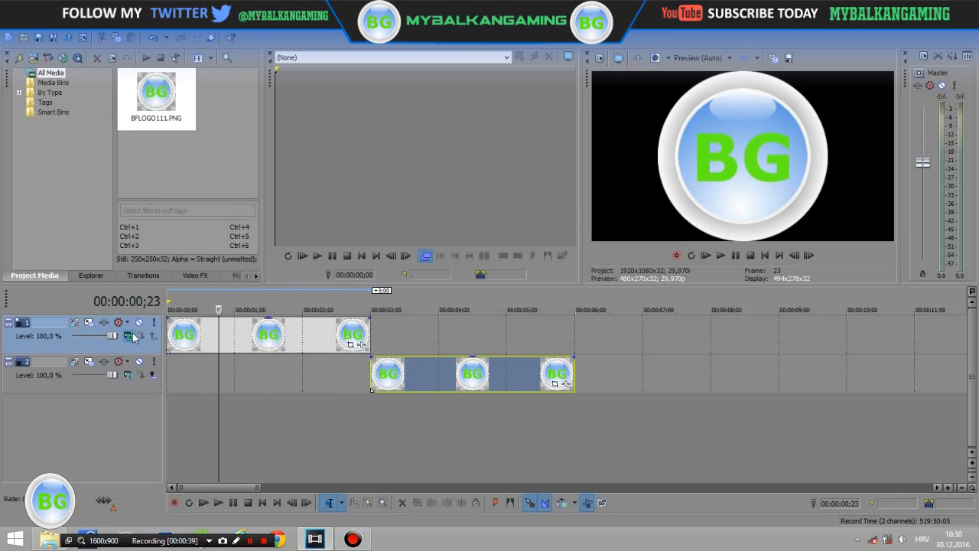
pyautogui.moveTo(130, 336)
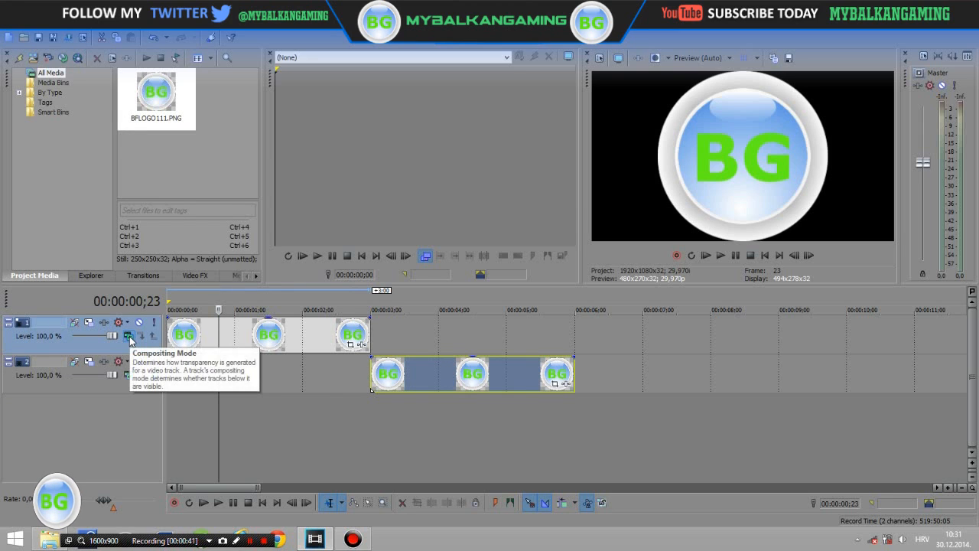
# Set Track 1 compositing to 3D Source Alpha and open Track 2's compositing choices.
pyautogui.click(129, 335)
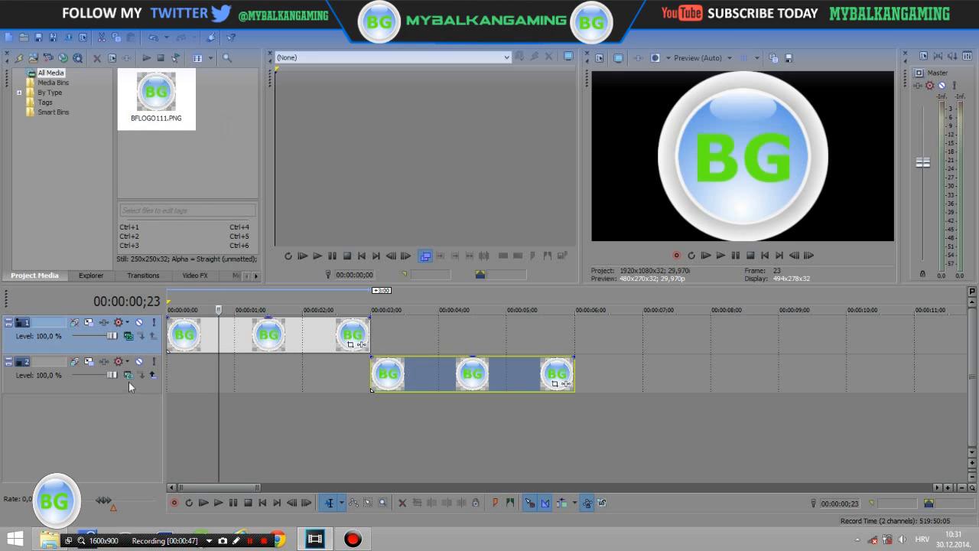
pyautogui.click(128, 375)
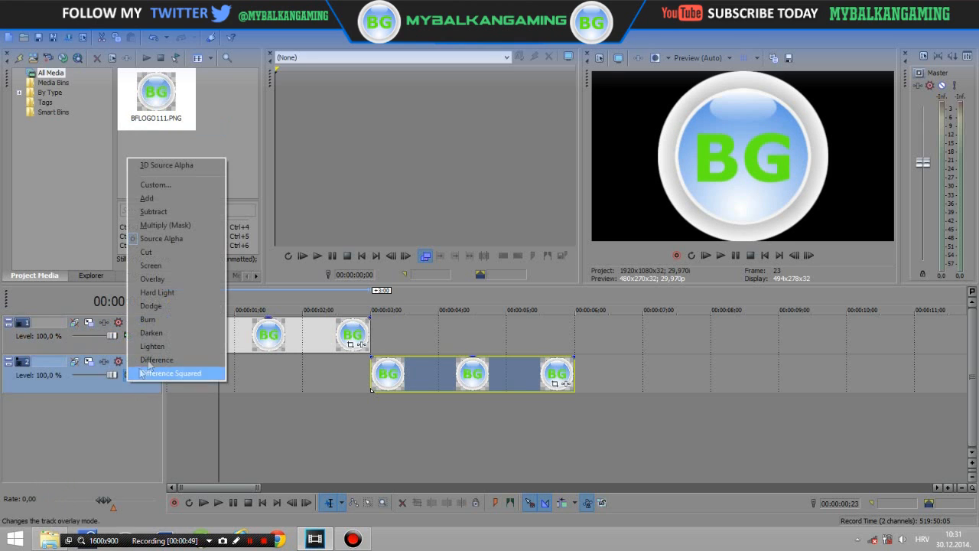
pyautogui.moveTo(166, 165)
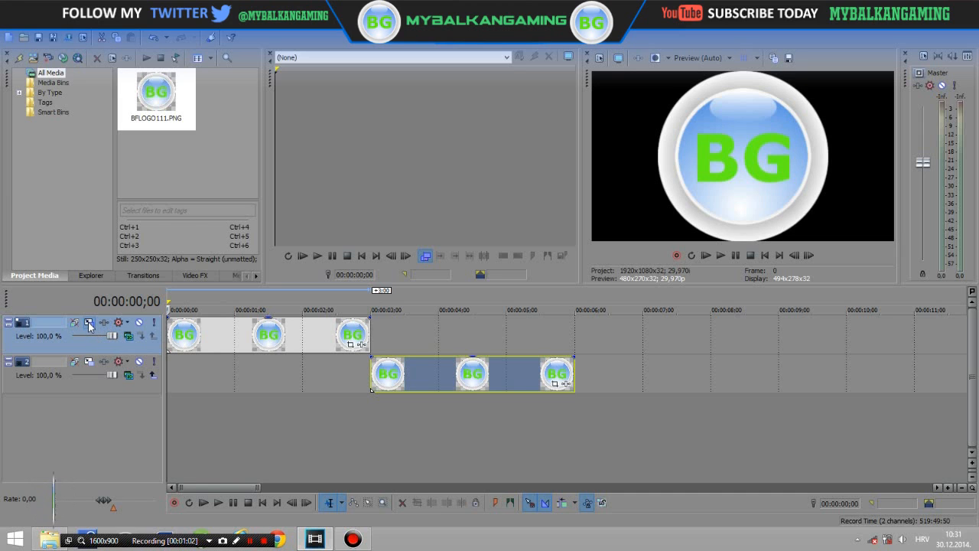
# Keyframe Track 1's Orientation Y from -90.0 at the start to 90 at 00:00:01;02.
pyautogui.click(89, 322)
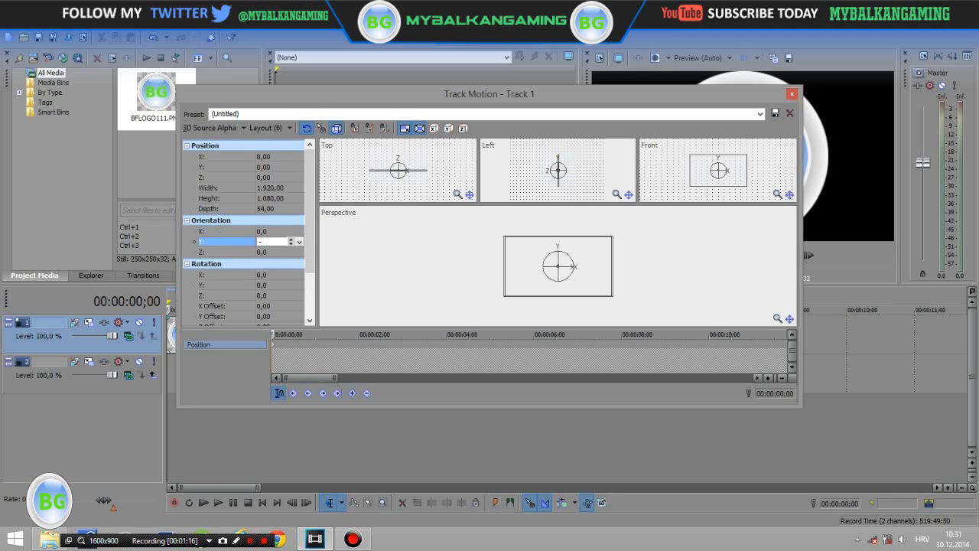
pyautogui.write('-90.0')
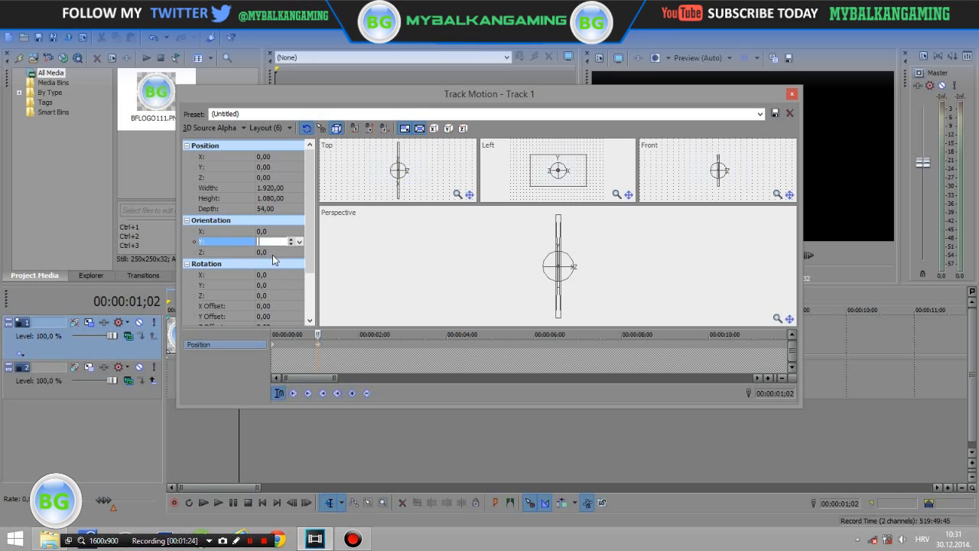
pyautogui.write('90,0')
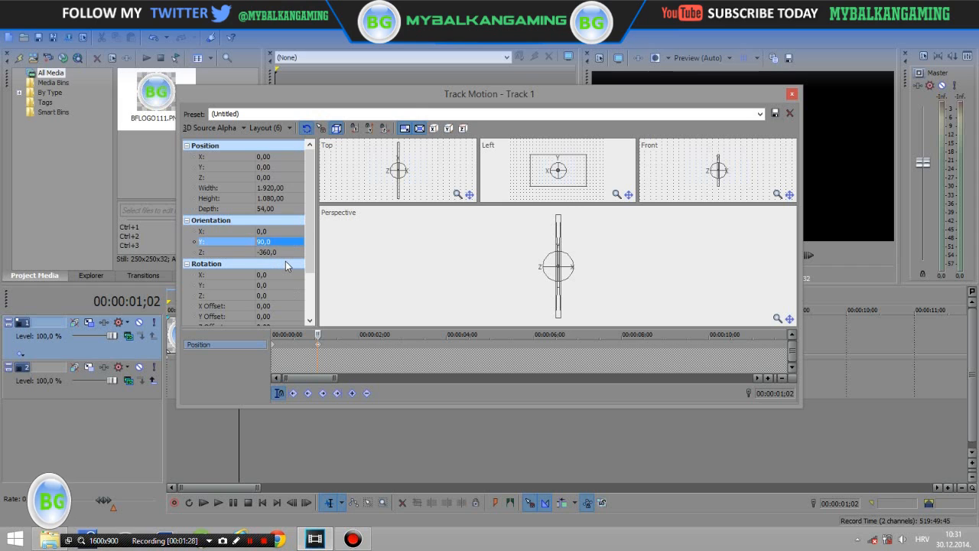
pyautogui.moveTo(604, 257)
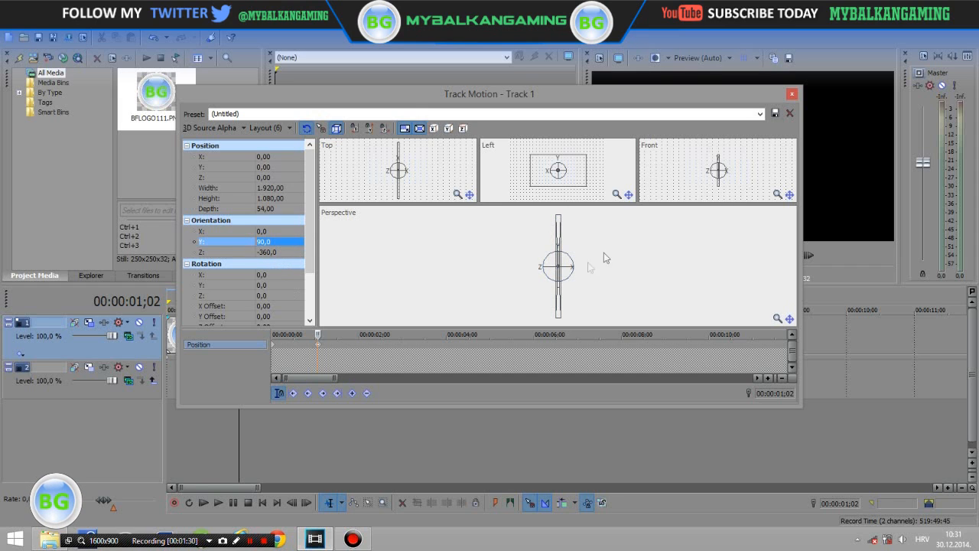
pyautogui.click(790, 93)
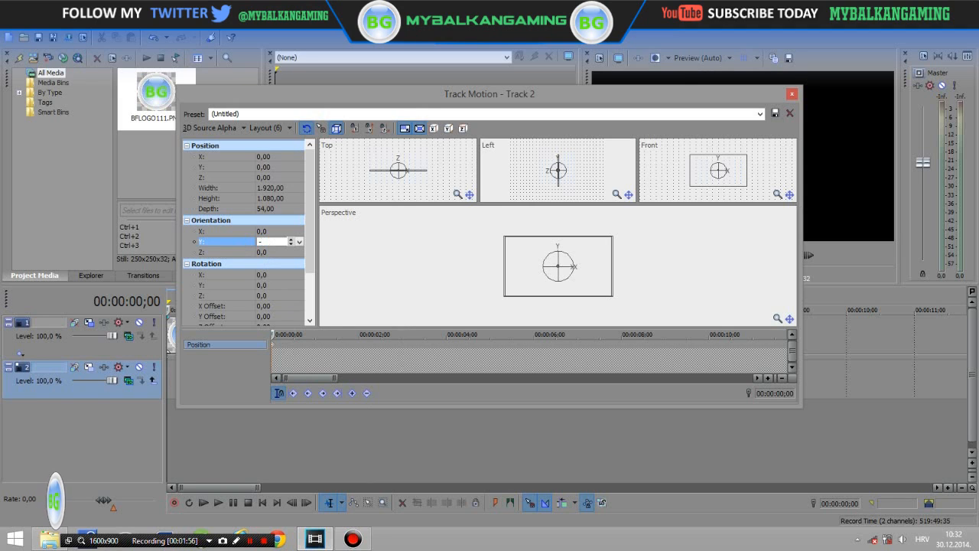
# Enter Orientation Y -90,0 for Track 2's motion keyframe and close Track Motion.
pyautogui.write('-90,0')
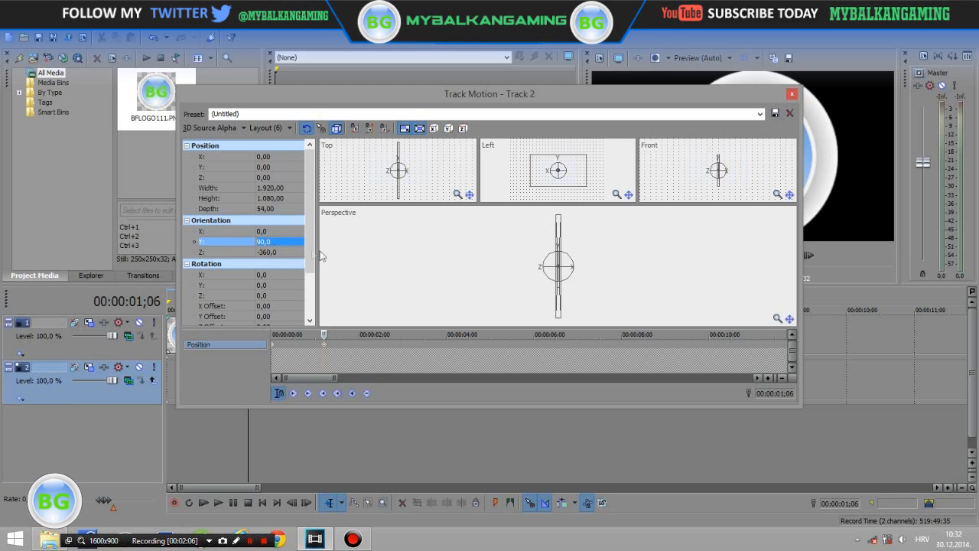
pyautogui.click(790, 92)
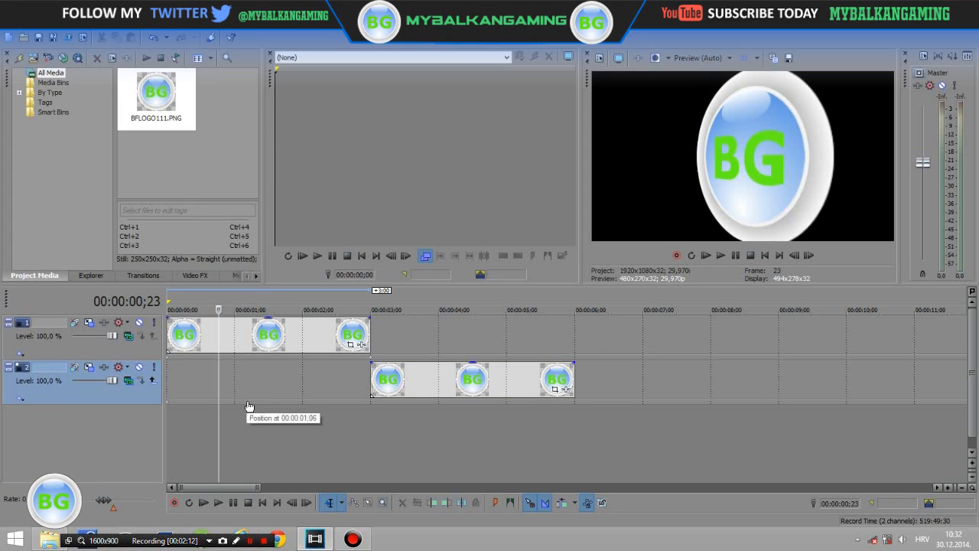
pyautogui.moveTo(538, 411)
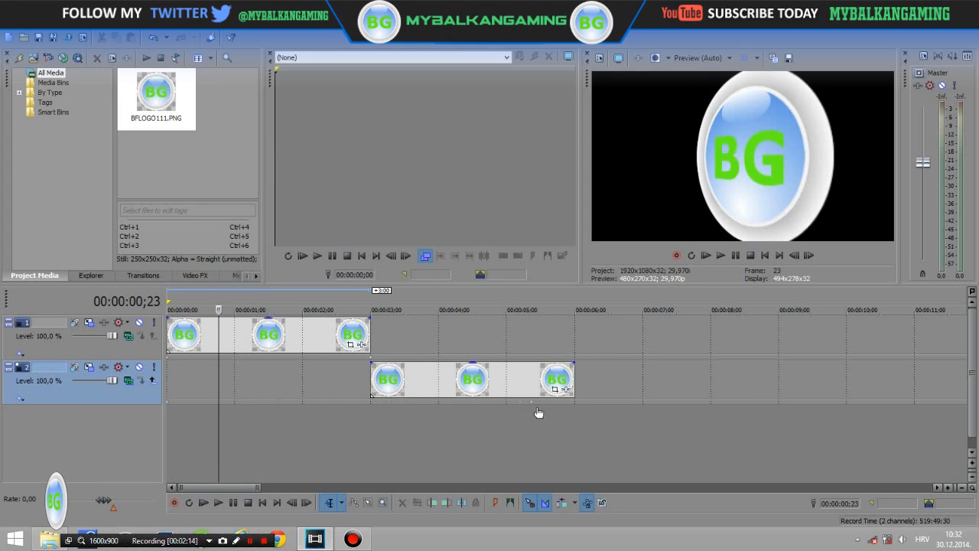
pyautogui.moveTo(226, 428)
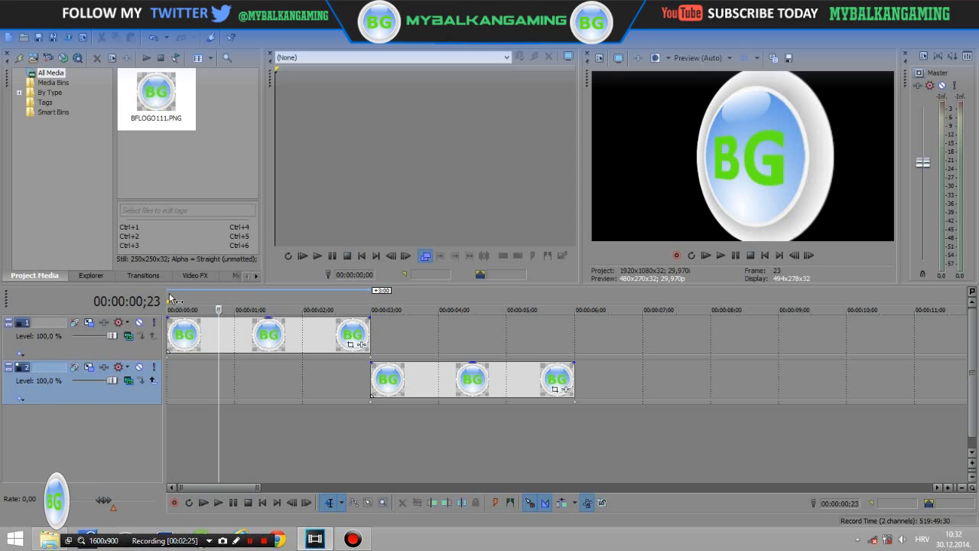
# Move the playhead back to 00:00:00;00 on the timeline ruler.
pyautogui.click(204, 502)
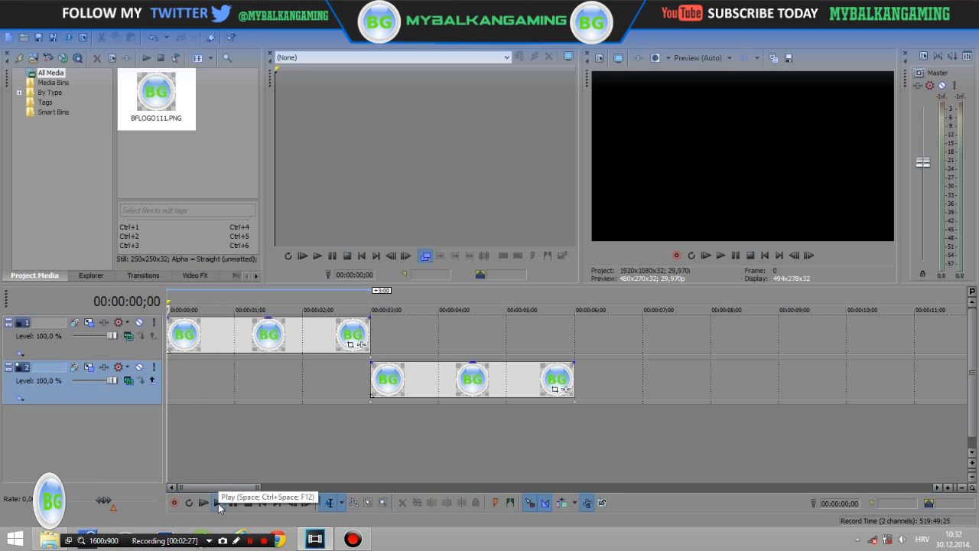
pyautogui.click(203, 502)
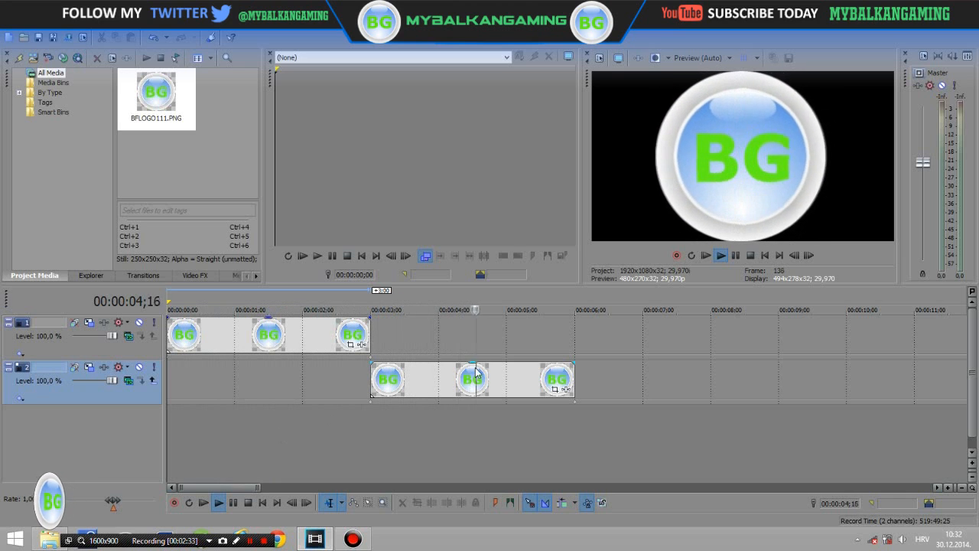
pyautogui.click(249, 503)
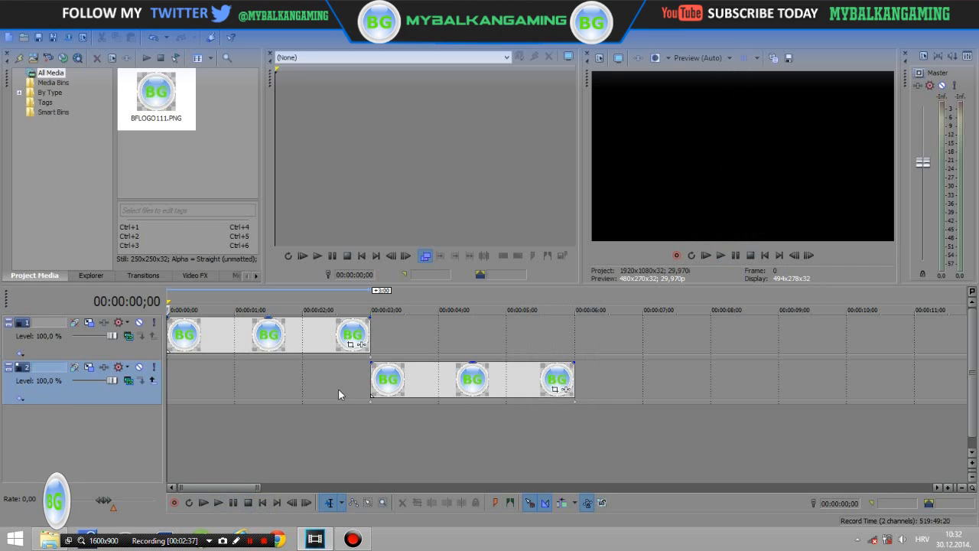
pyautogui.moveTo(265, 362)
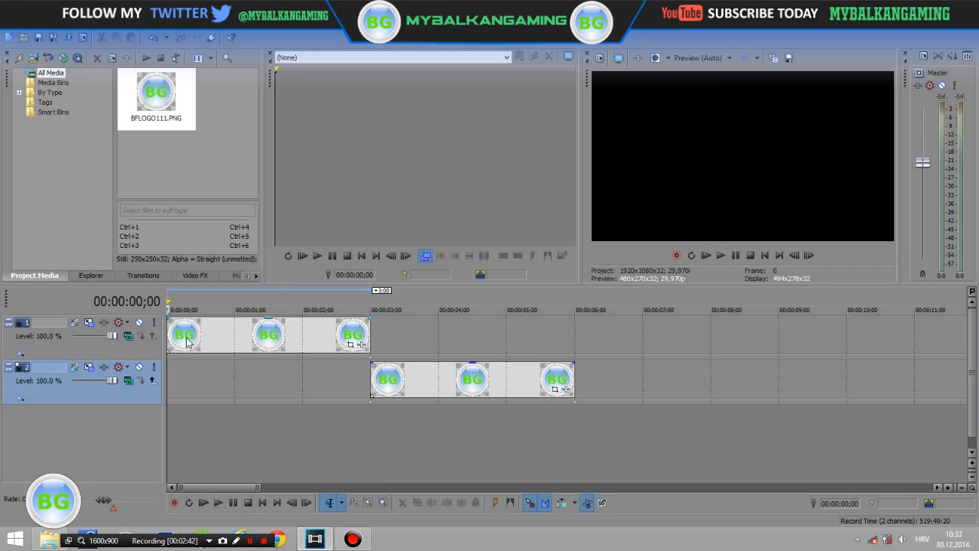
# Create a new project using the HD 1080-60i template without saving the logo project.
pyautogui.click(11, 33)
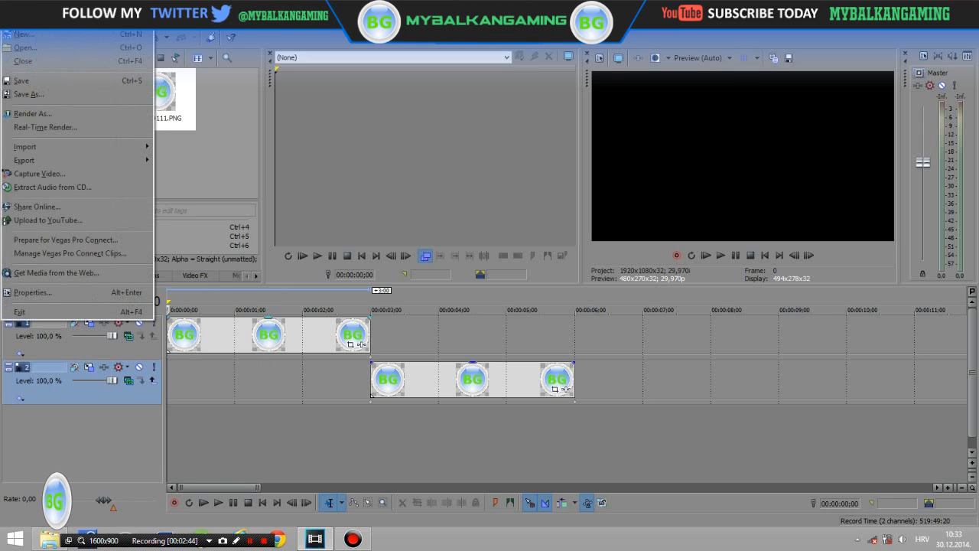
pyautogui.moveTo(23, 34)
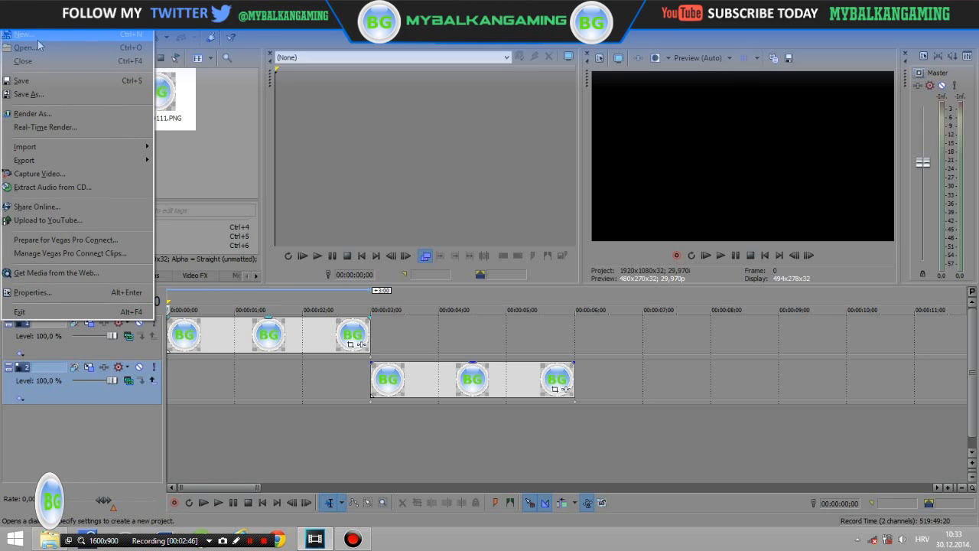
pyautogui.click(23, 33)
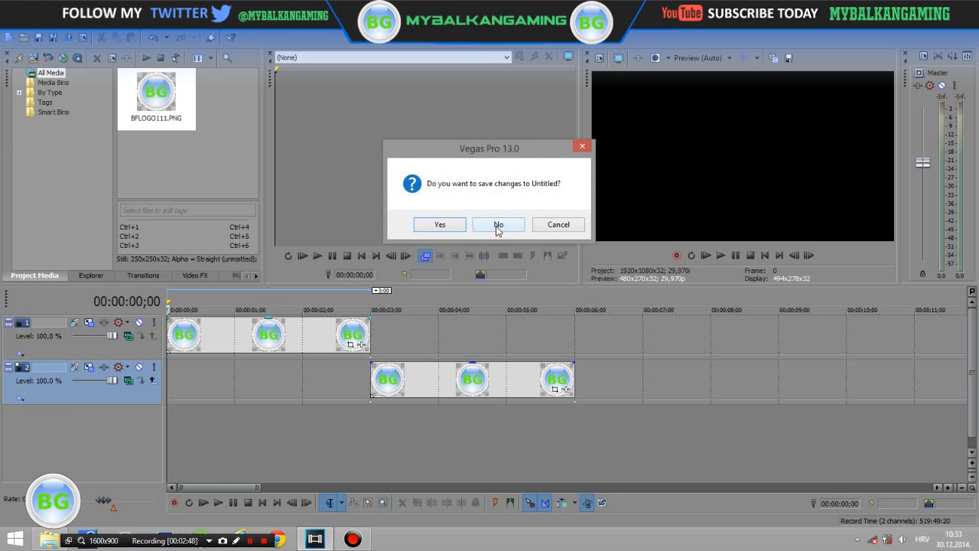
pyautogui.click(498, 224)
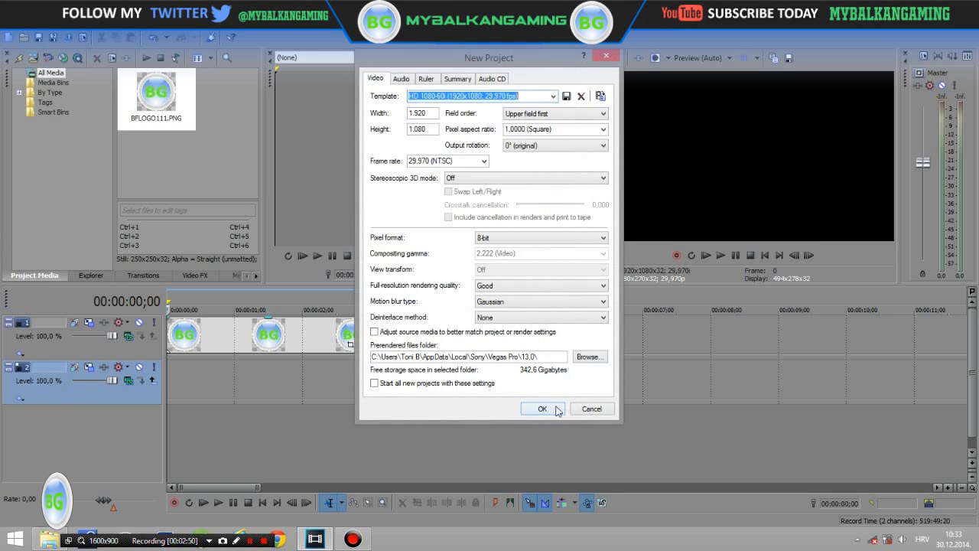
pyautogui.click(542, 408)
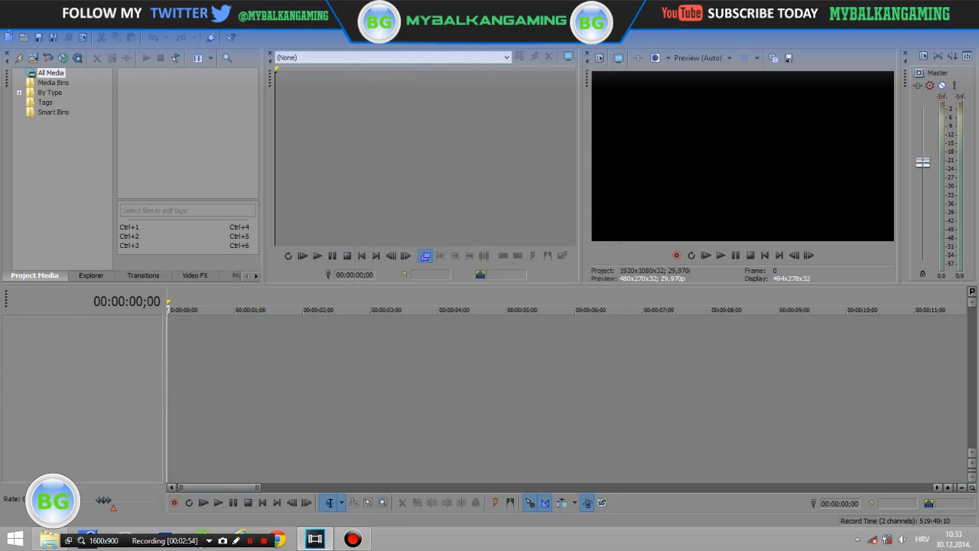
pyautogui.click(24, 146)
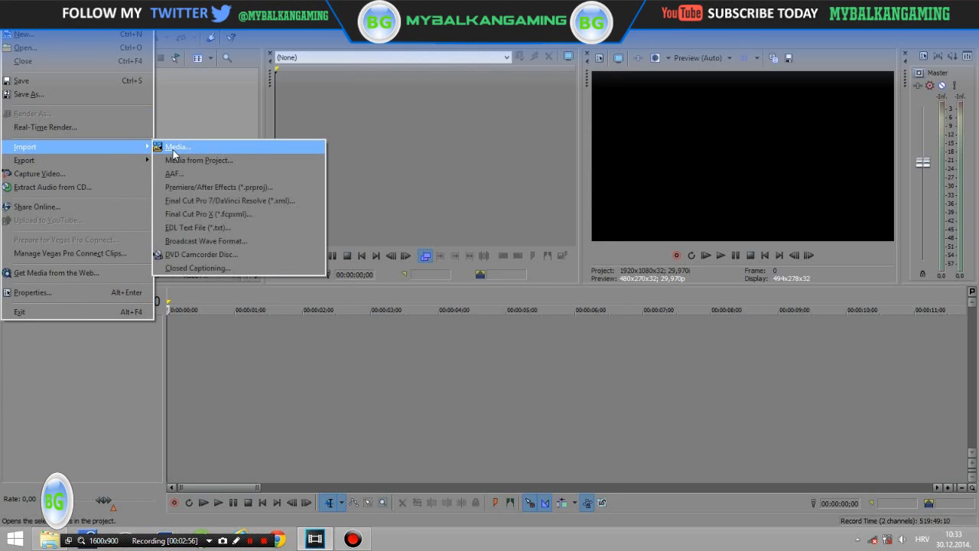
# Import the nicorpvp and 3d logo1 videos from Documents and add nicorpvp to the timeline.
pyautogui.click(176, 146)
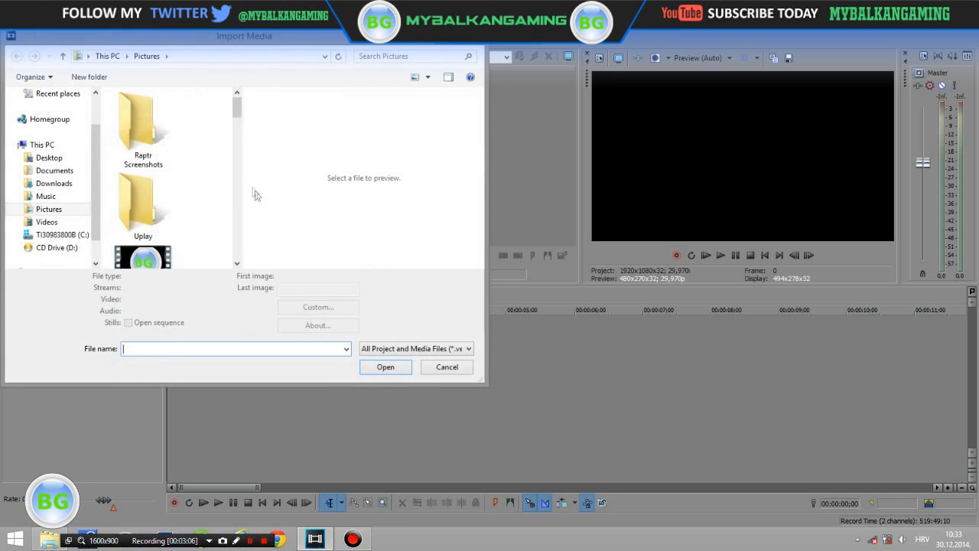
pyautogui.click(54, 169)
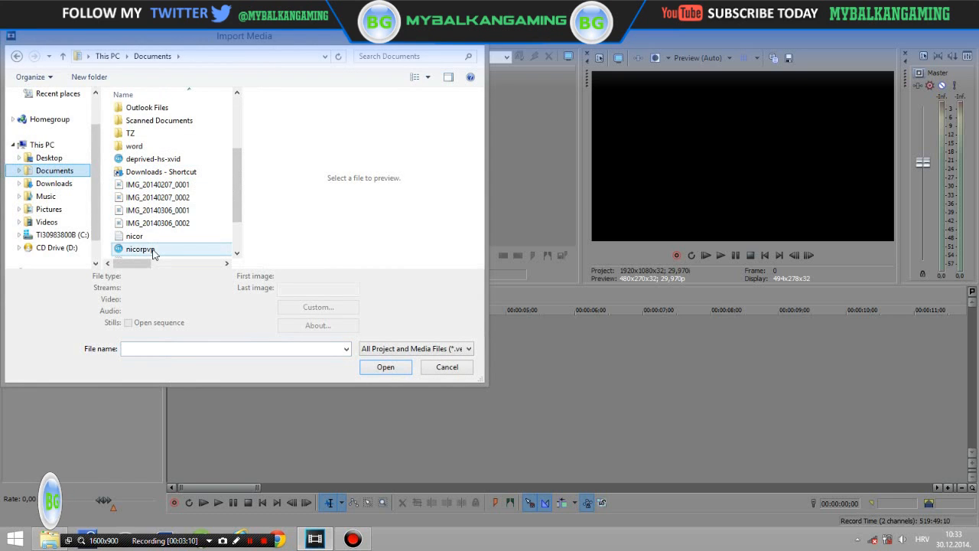
pyautogui.click(386, 366)
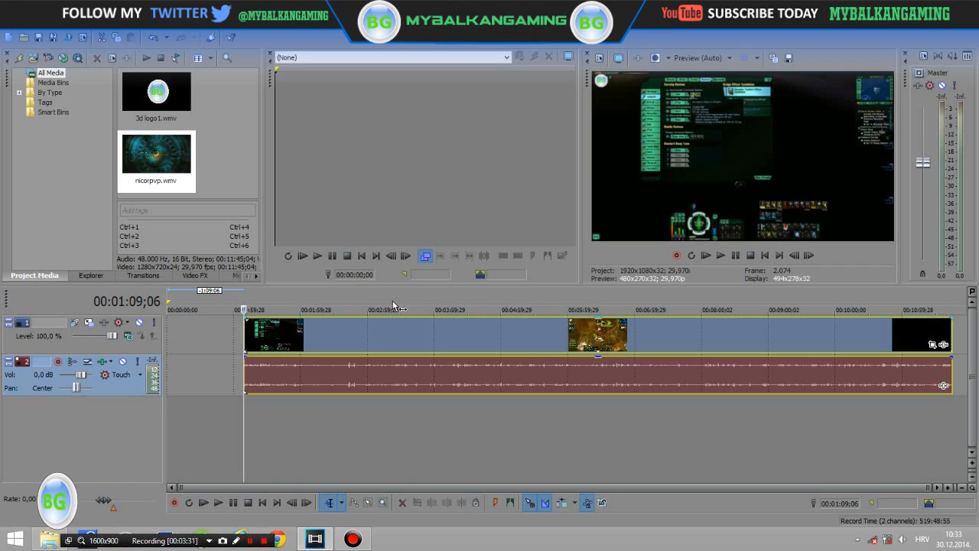
# Trim the end of the nicorpvp gameplay event at the playhead, keeping a short opening stretch.
pyautogui.rightClick(329, 333)
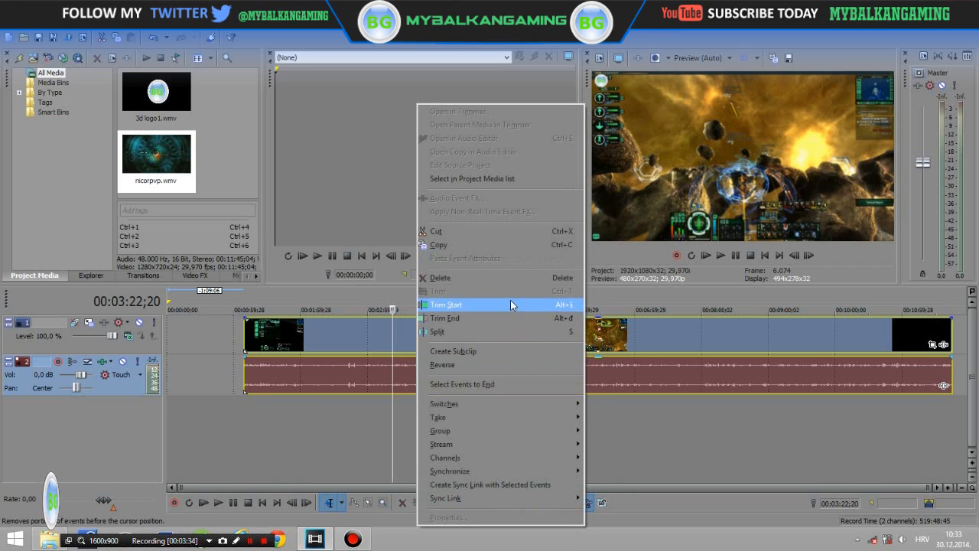
pyautogui.moveTo(509, 317)
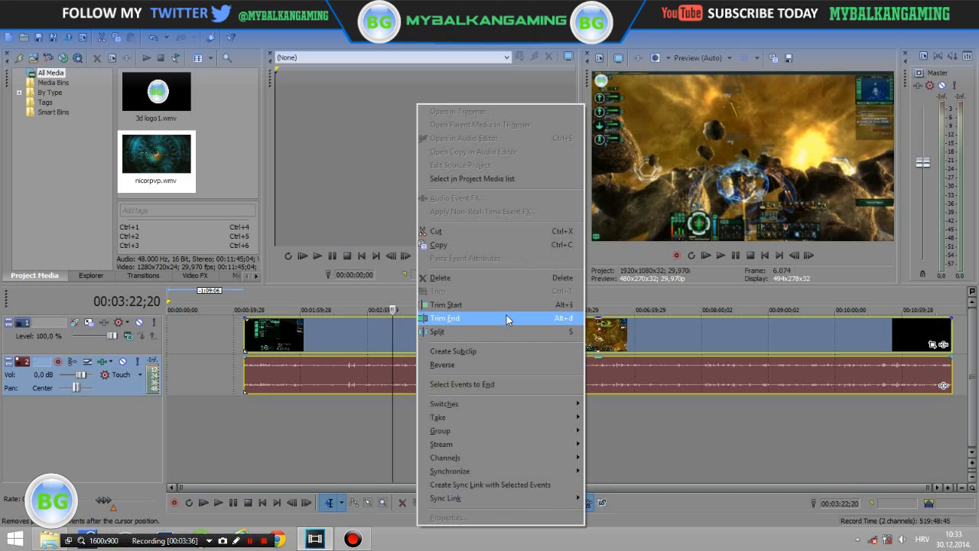
pyautogui.click(445, 318)
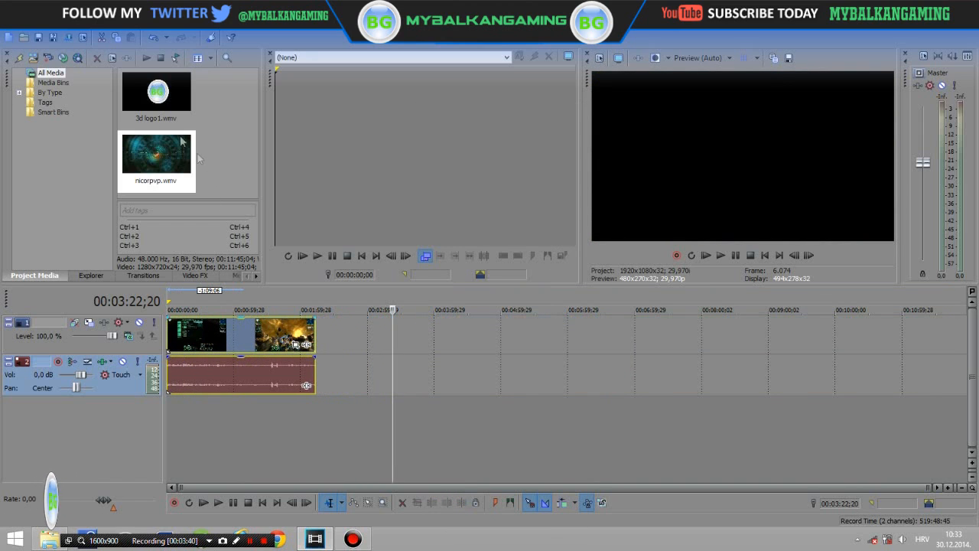
pyautogui.click(156, 91)
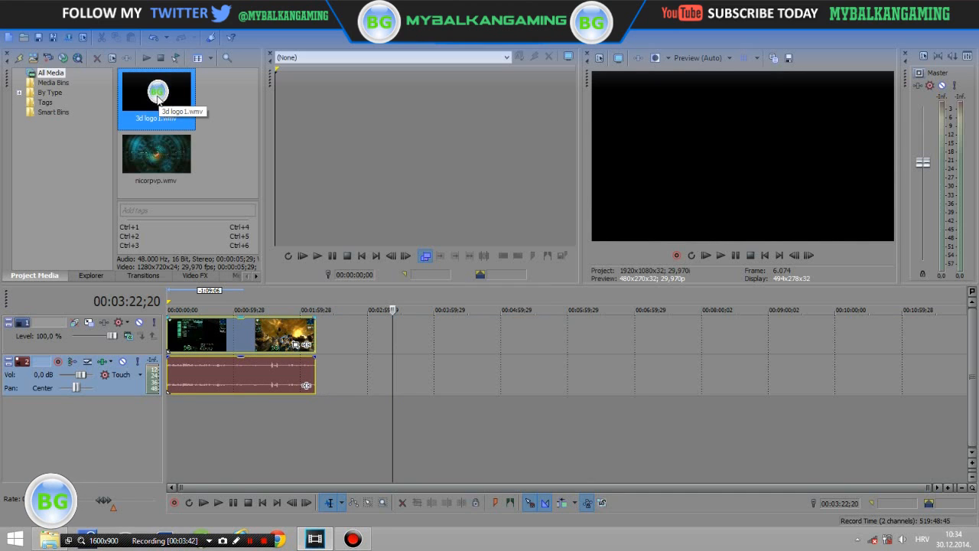
pyautogui.moveTo(189, 424)
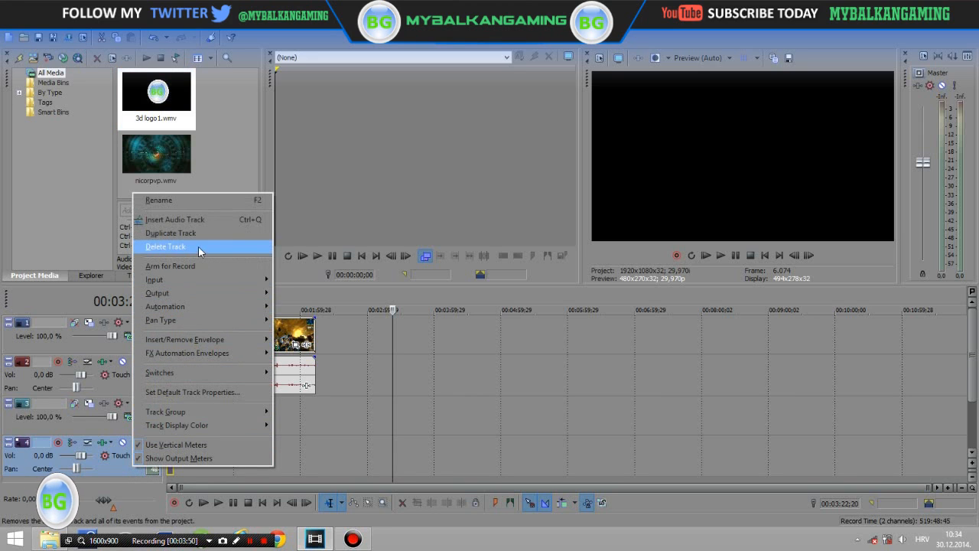
# Delete the spare empty track, leaving 3d logo1 above the gameplay.
pyautogui.click(166, 246)
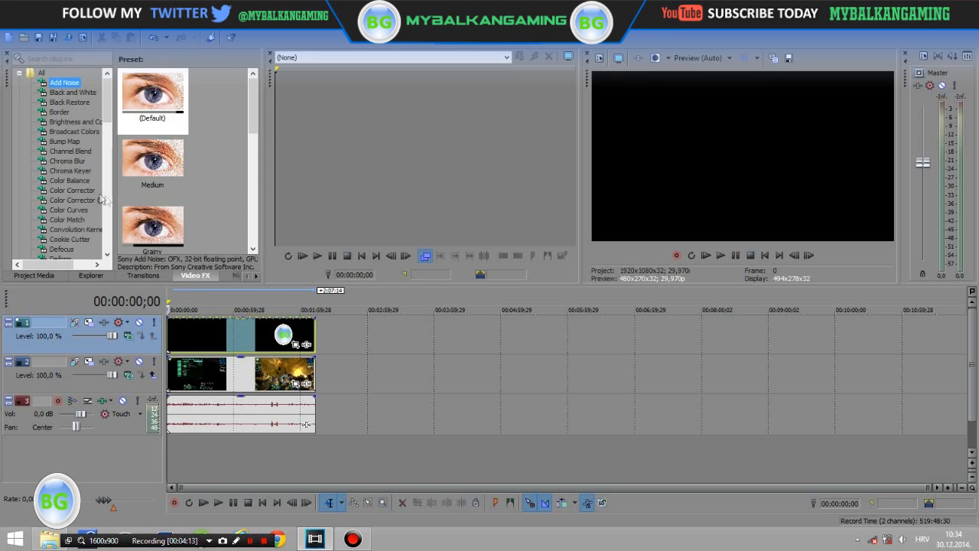
# Apply the Chroma Keyer Default preset to 3d logo1 with the key colour set to black (0;0;0).
pyautogui.click(69, 170)
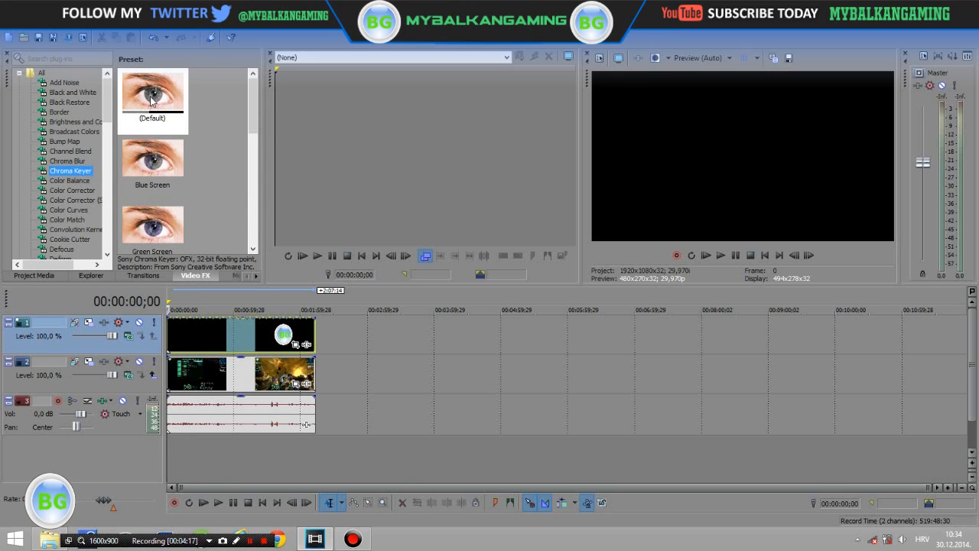
pyautogui.click(152, 91)
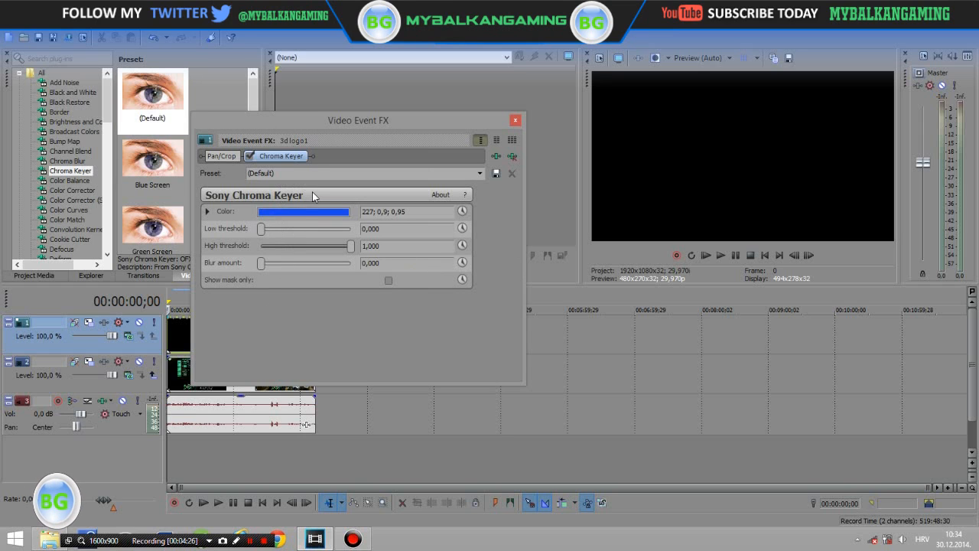
pyautogui.click(303, 211)
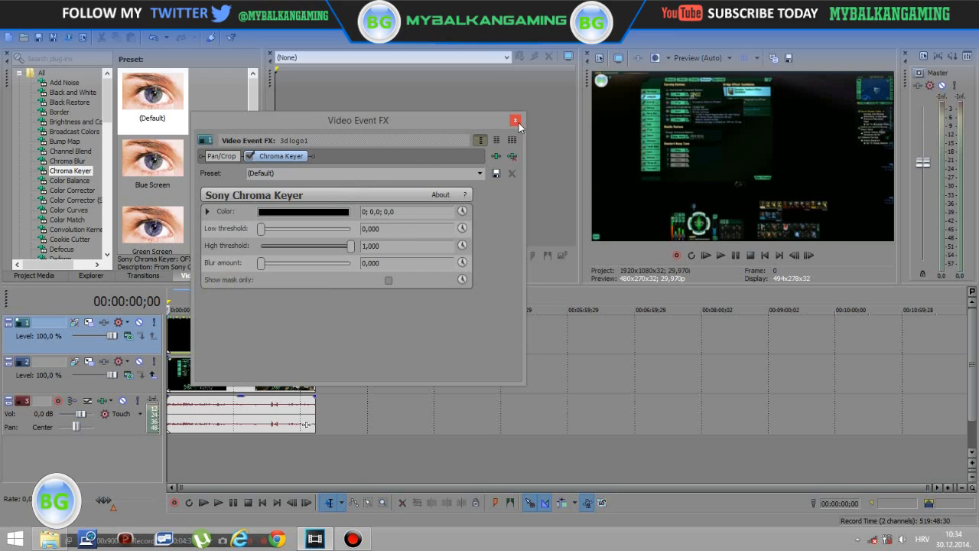
pyautogui.click(516, 121)
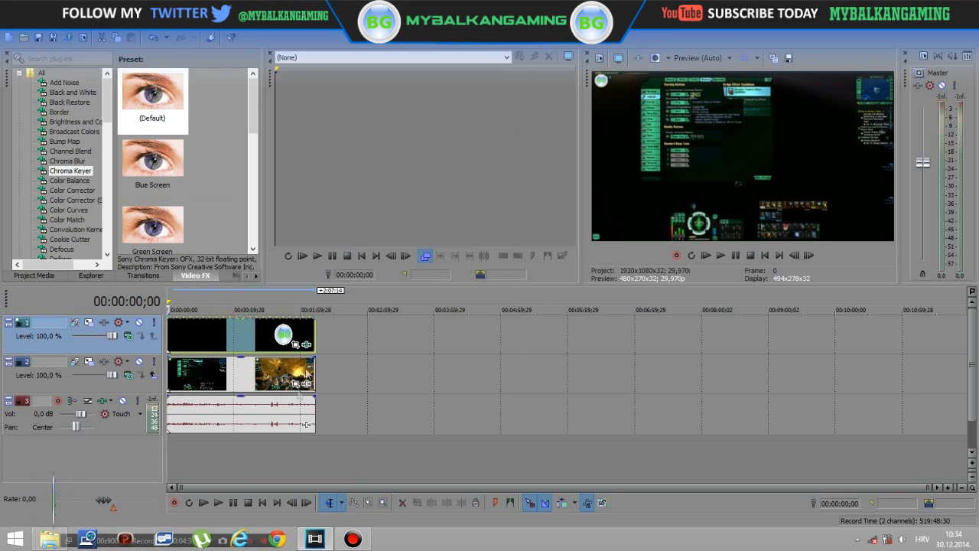
# Preview the keyed logo, then delete the gameplay audio event and its empty track.
pyautogui.click(219, 502)
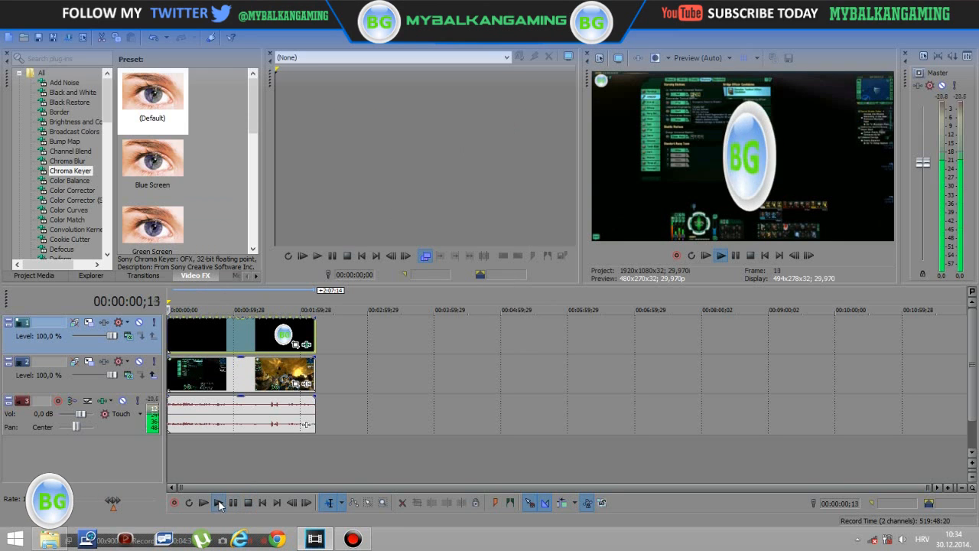
pyautogui.click(218, 503)
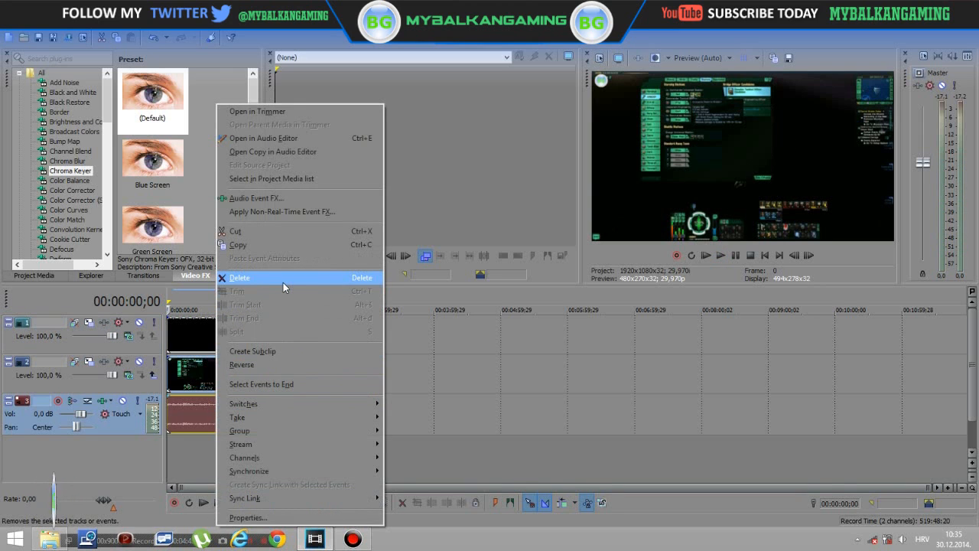
pyautogui.click(239, 276)
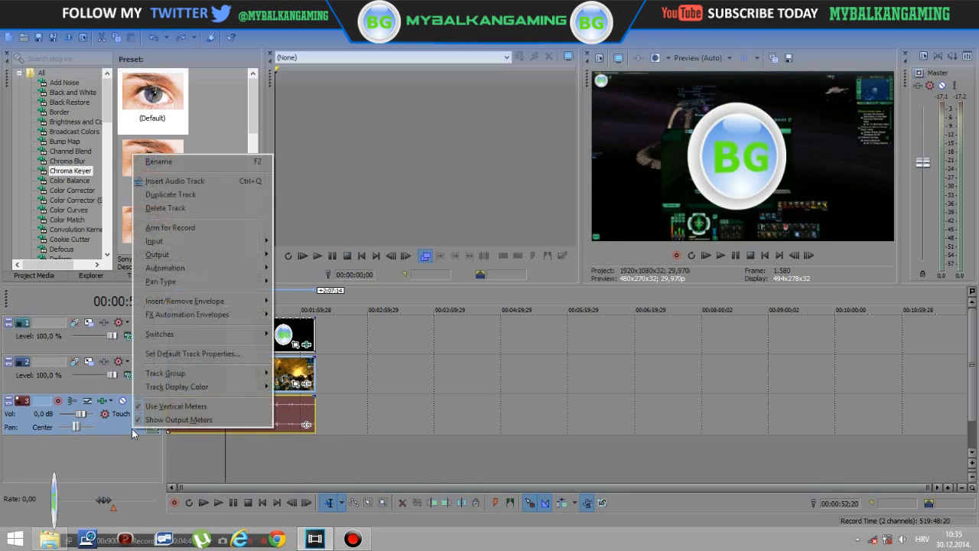
pyautogui.click(166, 208)
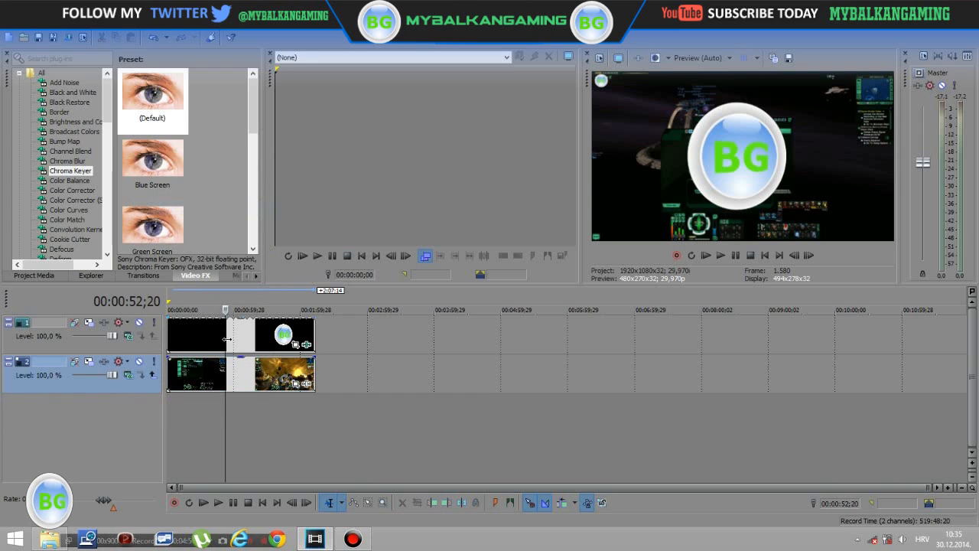
pyautogui.moveTo(732, 157)
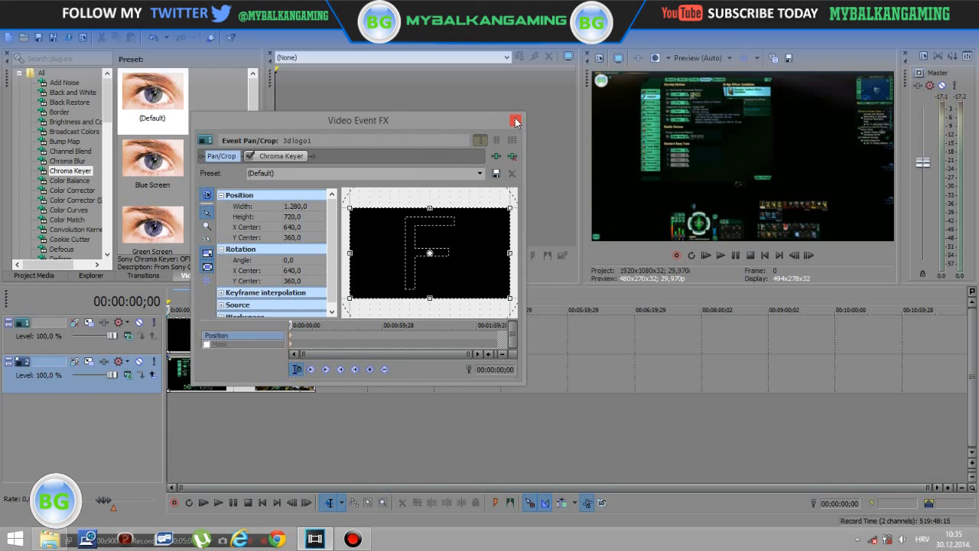
# Use Event Pan/Crop on 3d logo1 to shrink the logo into the lower-right corner.
pyautogui.click(515, 120)
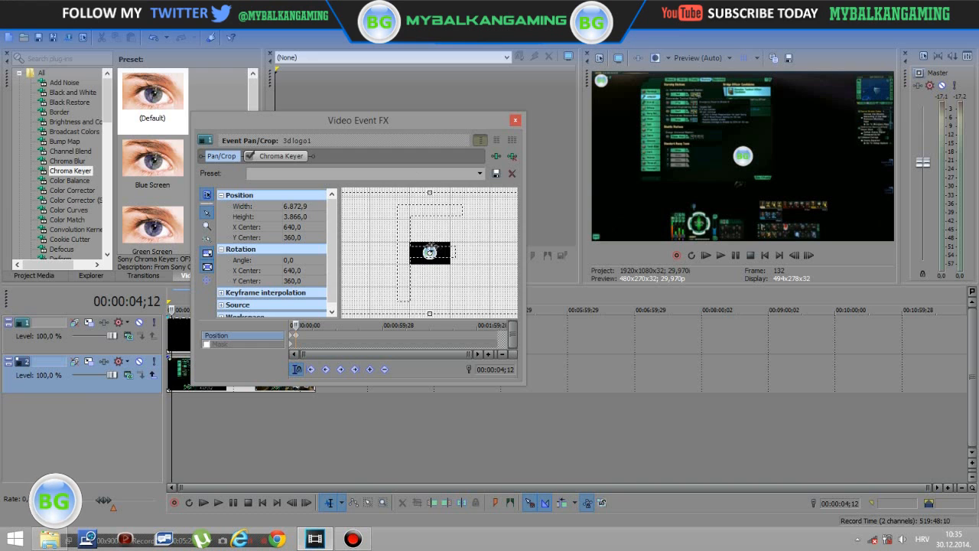
pyautogui.moveTo(429, 252); pyautogui.dragTo(503, 220)
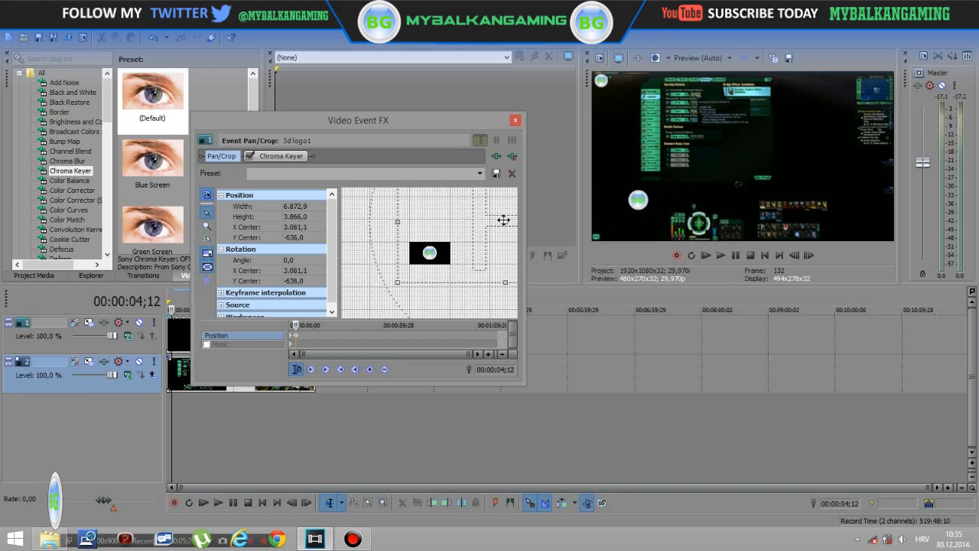
pyautogui.moveTo(503, 220); pyautogui.dragTo(520, 205)
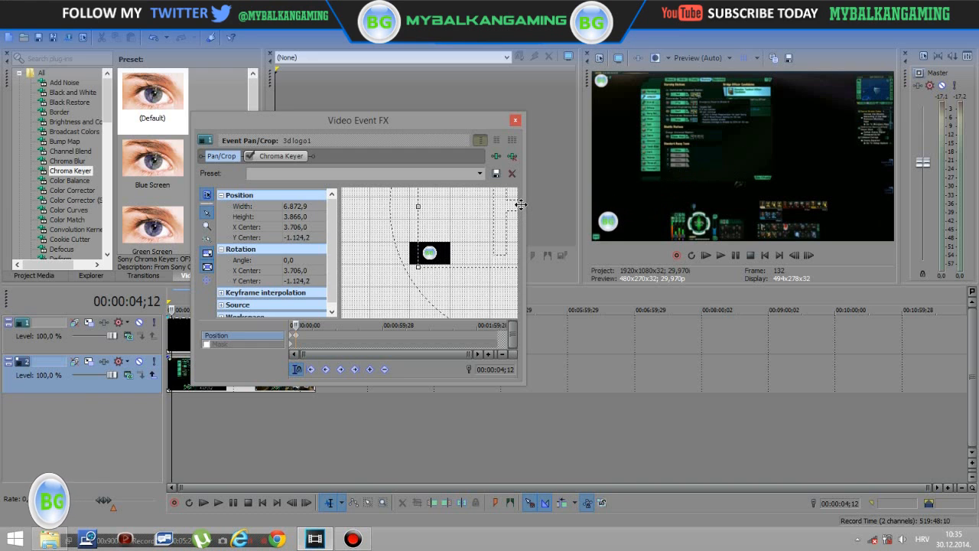
pyautogui.moveTo(520, 204); pyautogui.dragTo(523, 204)
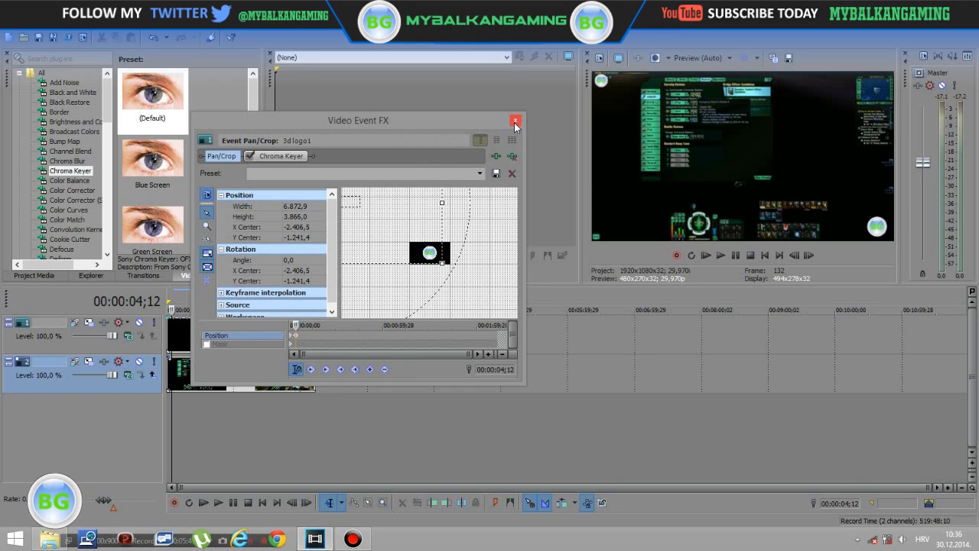
pyautogui.click(514, 121)
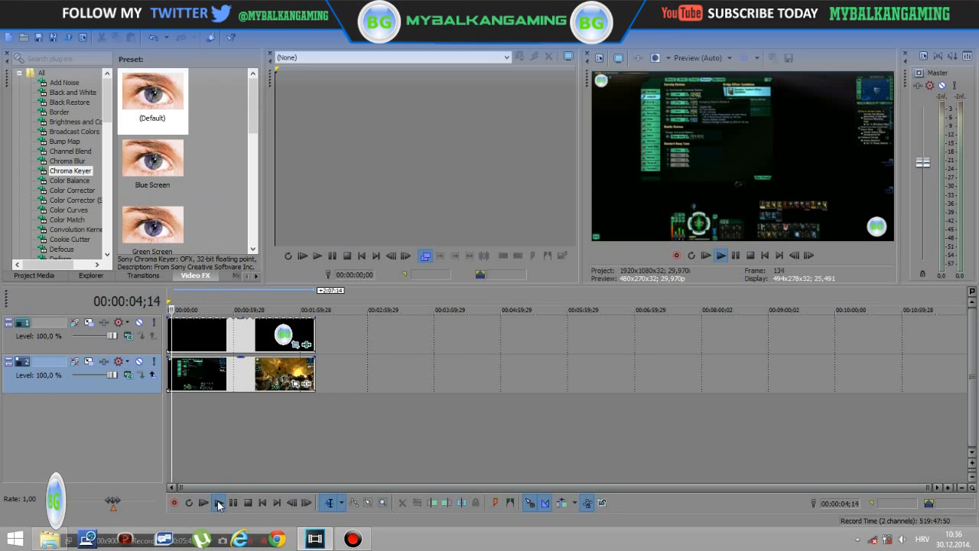